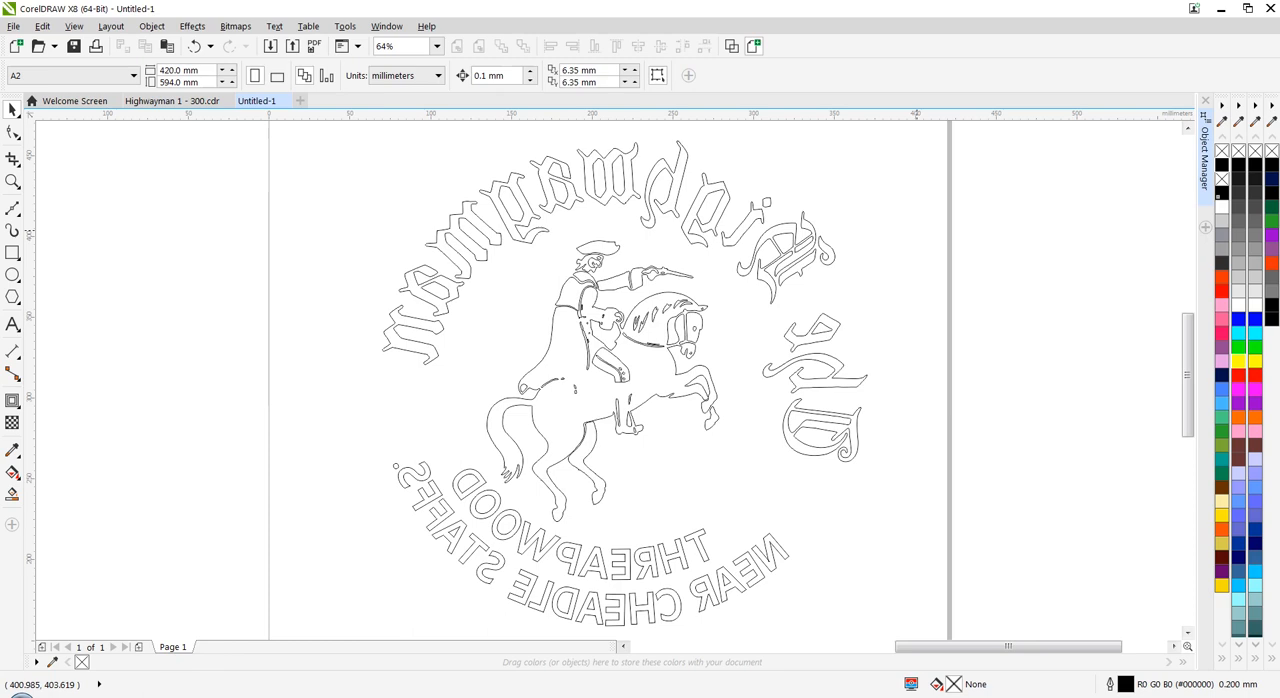
# Step: Drag the two small centring dots onto the page just above the mirrored Highwayman logo
pyautogui.scroll(-3)
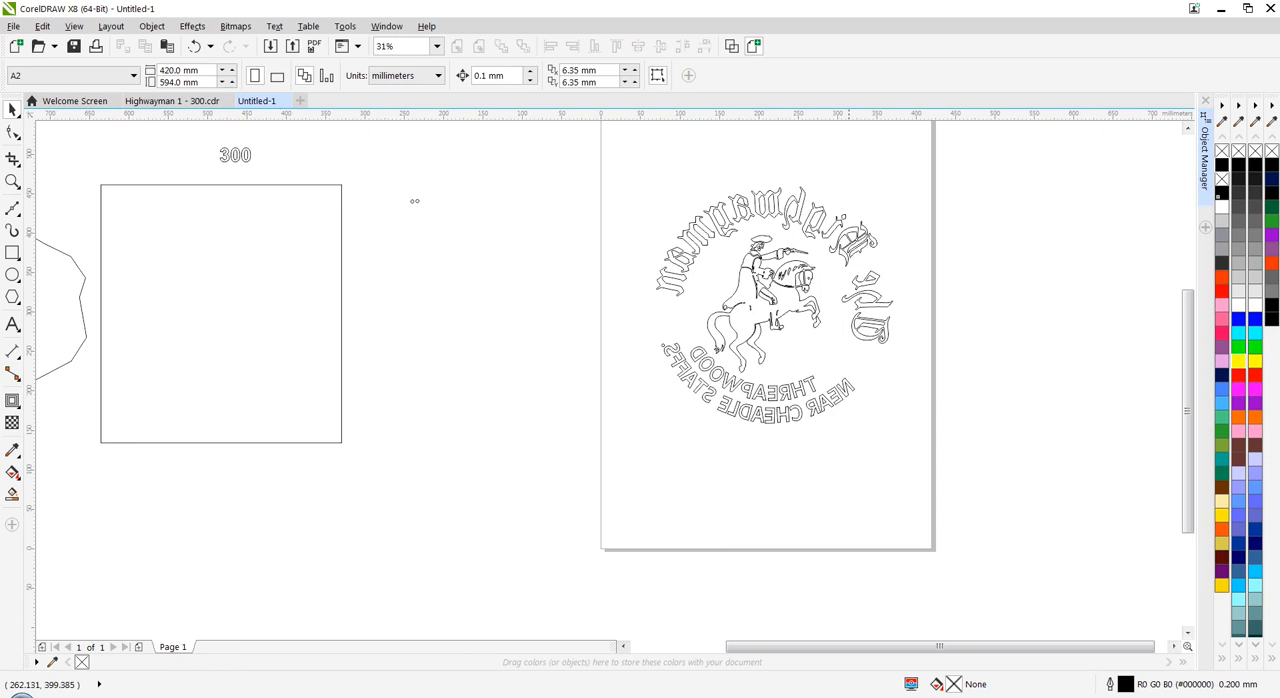
pyautogui.scroll(3)
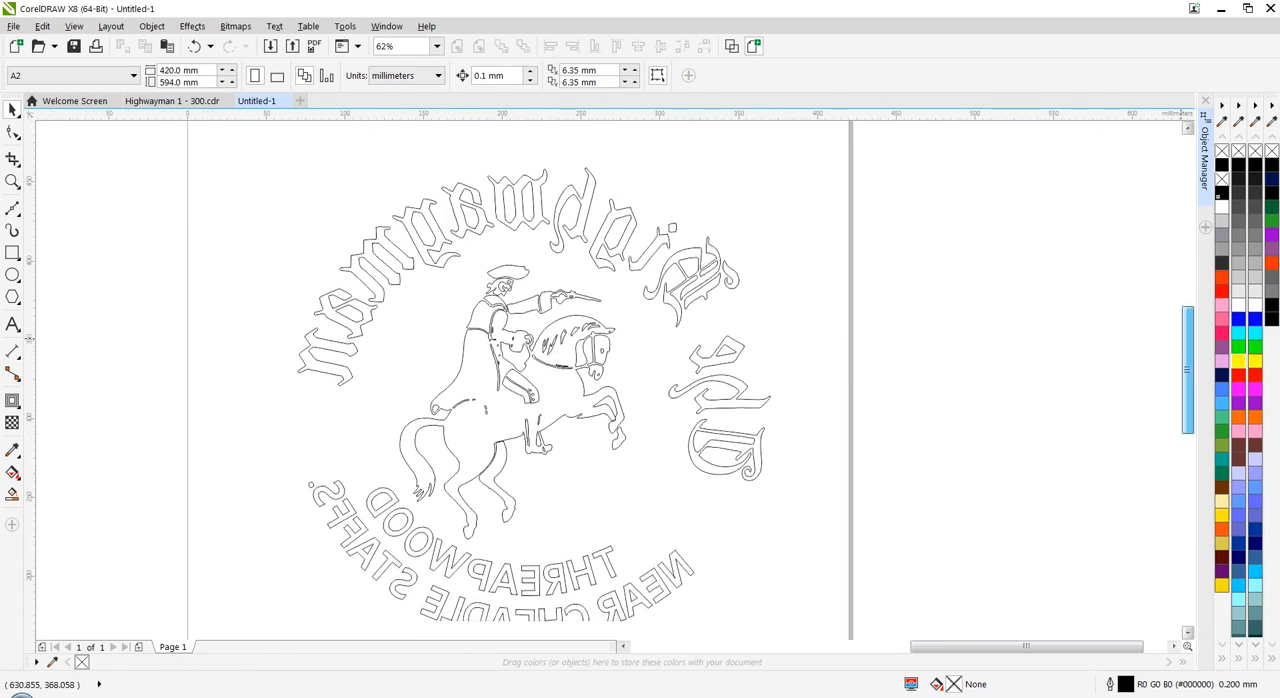
pyautogui.scroll(-3)
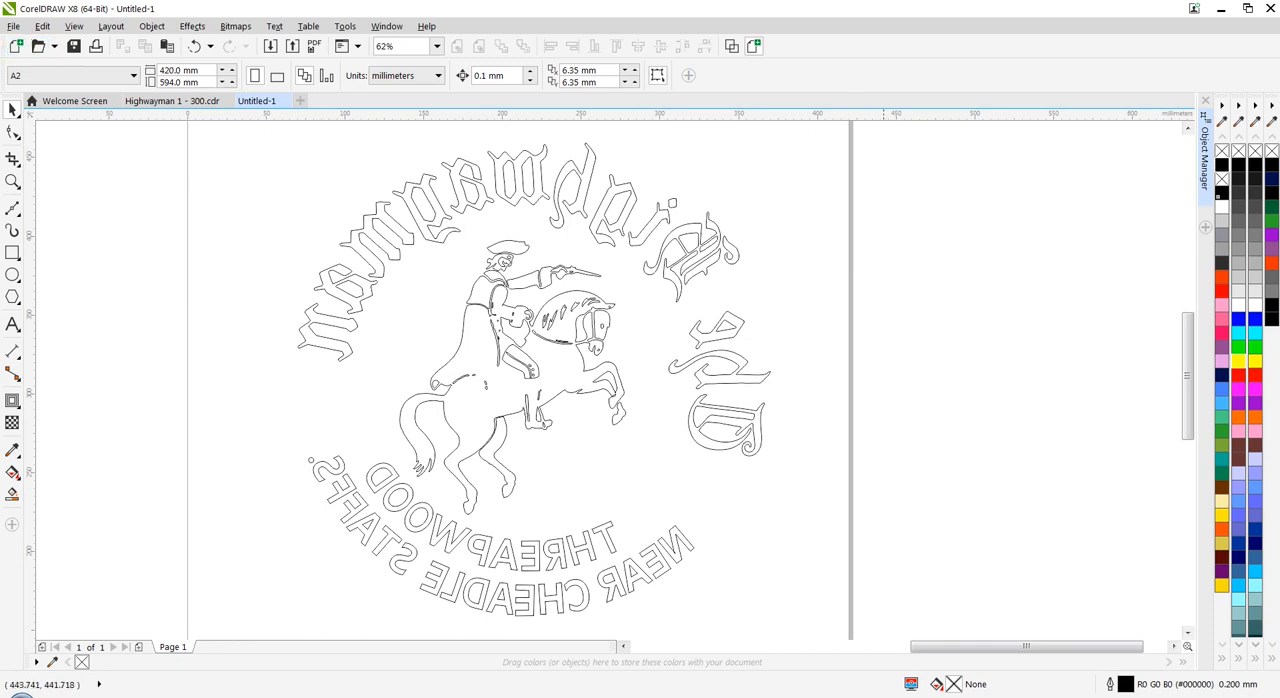
pyautogui.moveTo(438, 402)
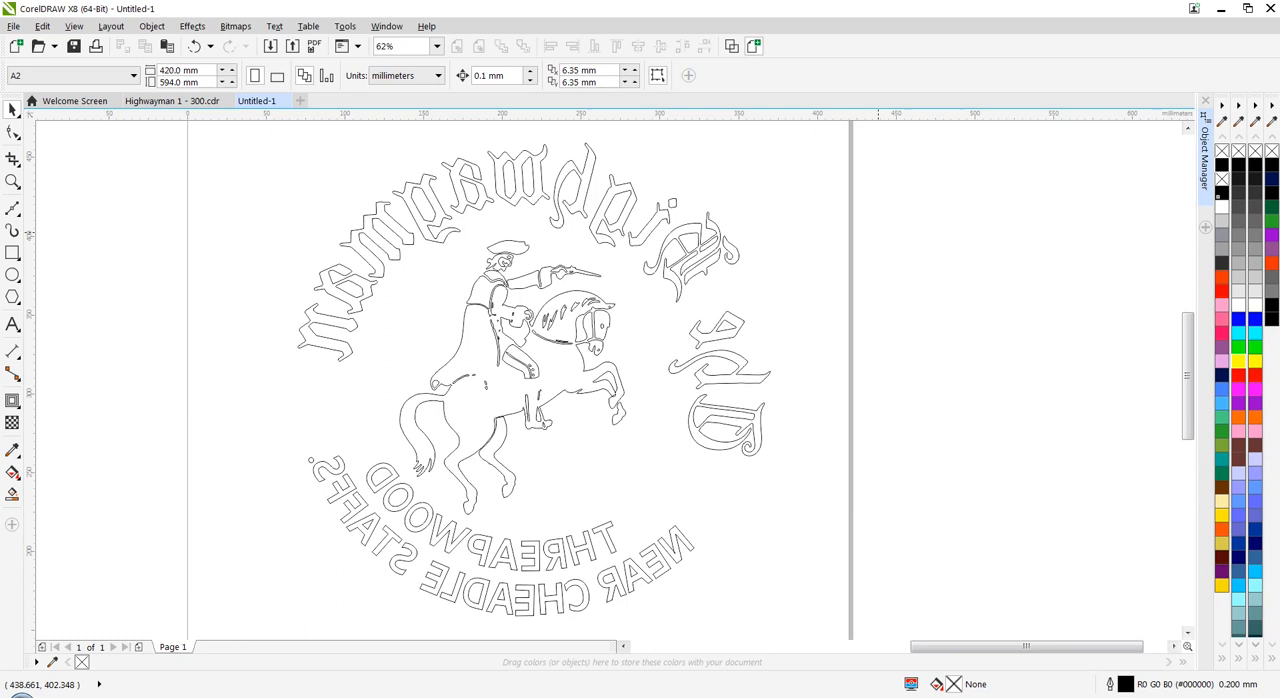
pyautogui.scroll(-3)
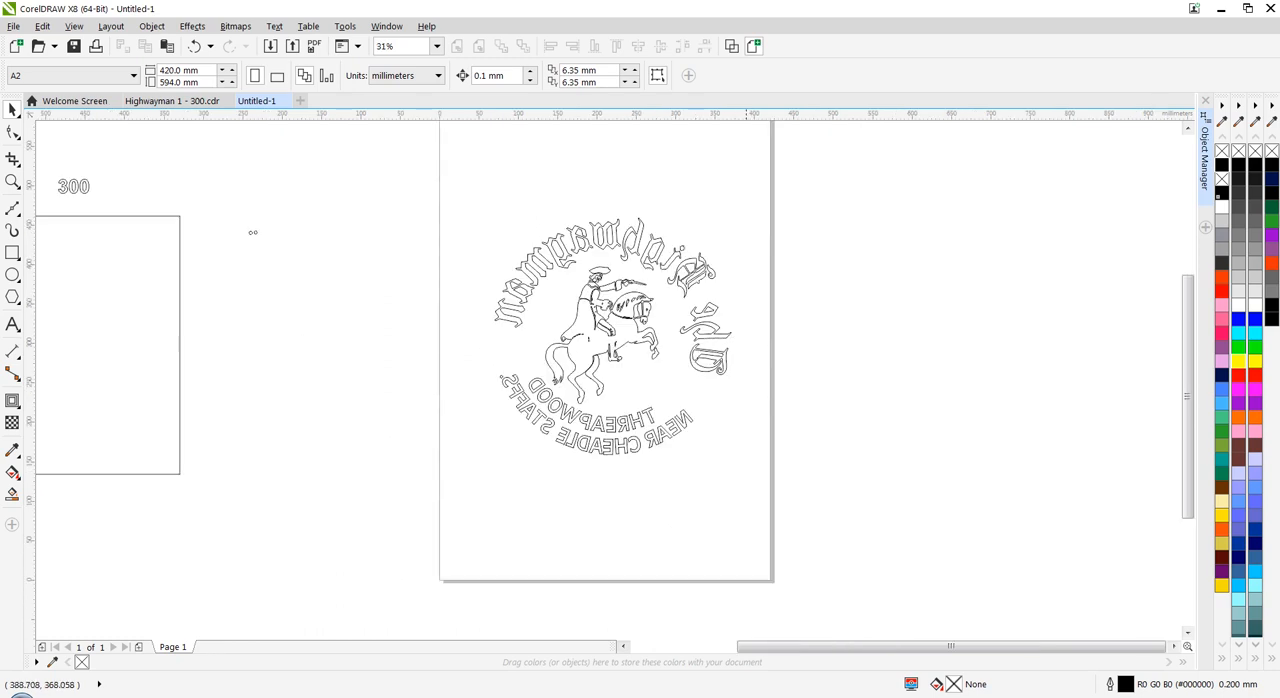
pyautogui.scroll(-3)
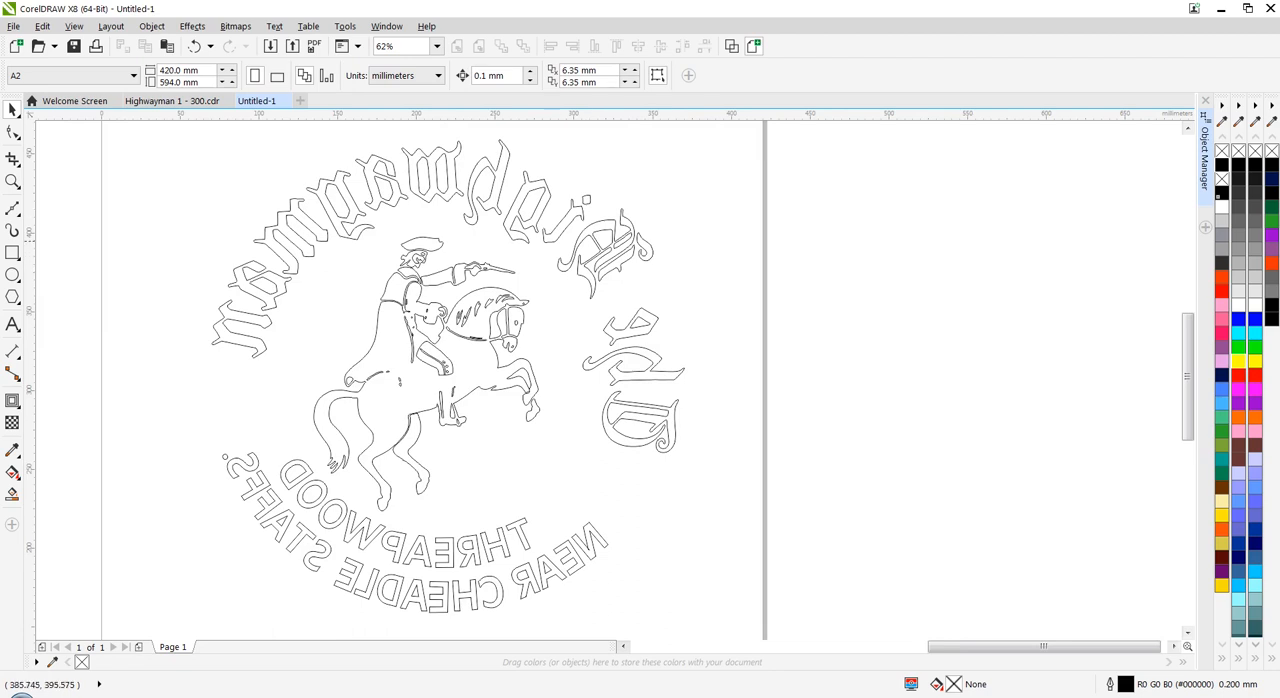
pyautogui.scroll(-3)
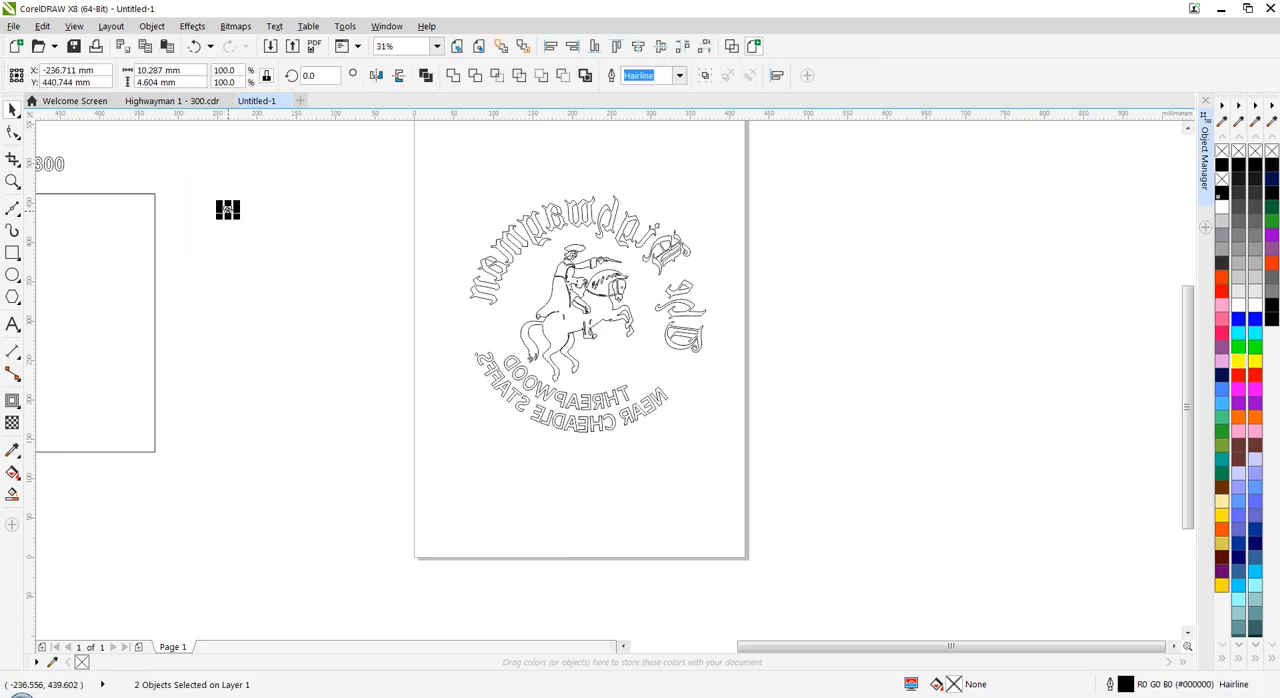
pyautogui.moveTo(227, 209); pyautogui.dragTo(591, 177)
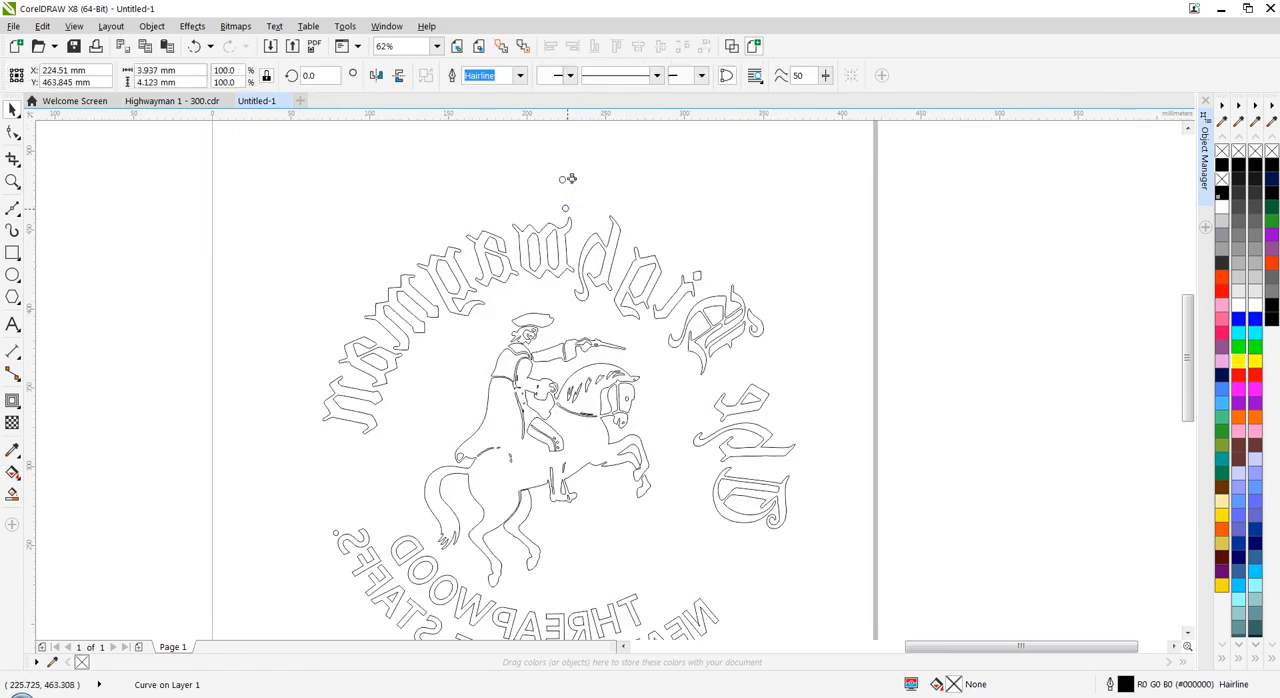
pyautogui.moveTo(565, 208)
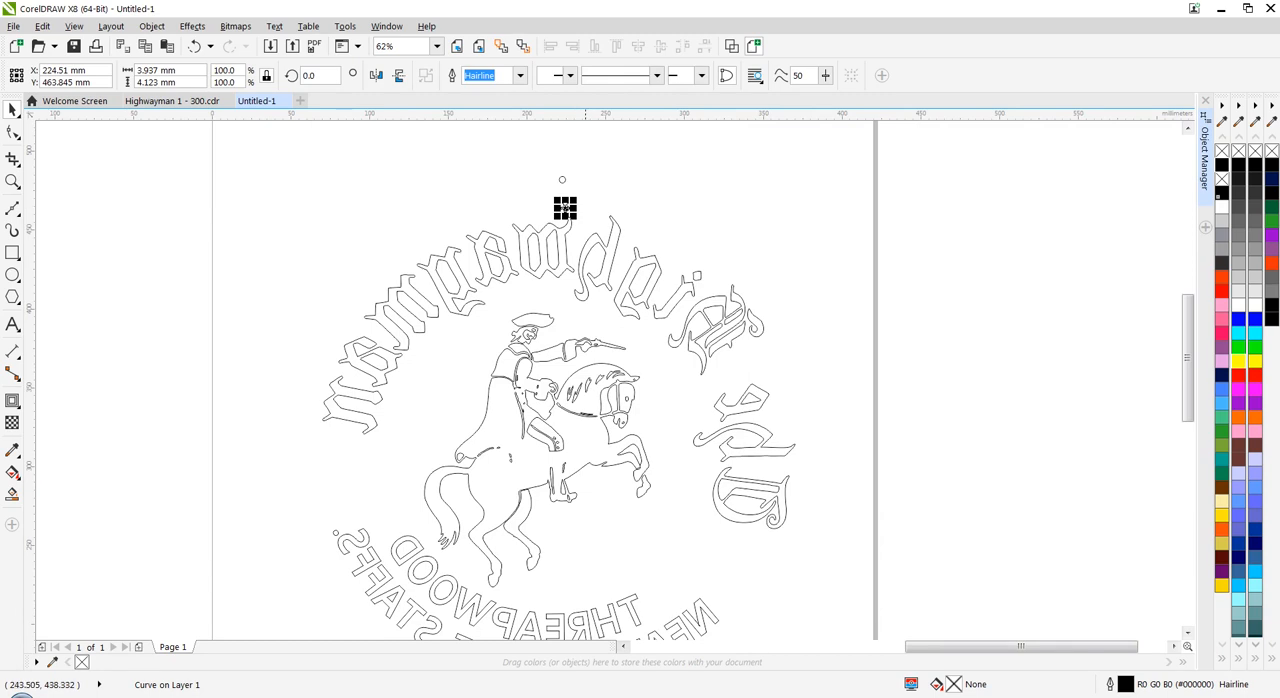
pyautogui.moveTo(561, 179)
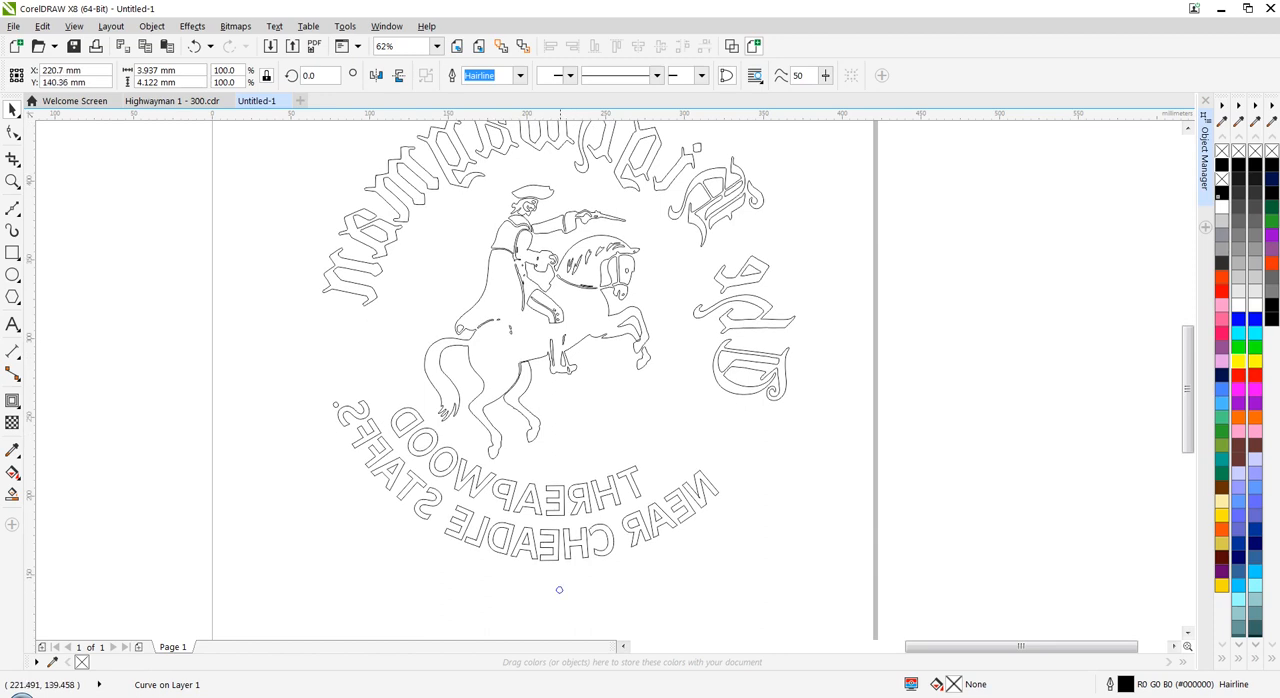
pyautogui.moveTo(552, 570)
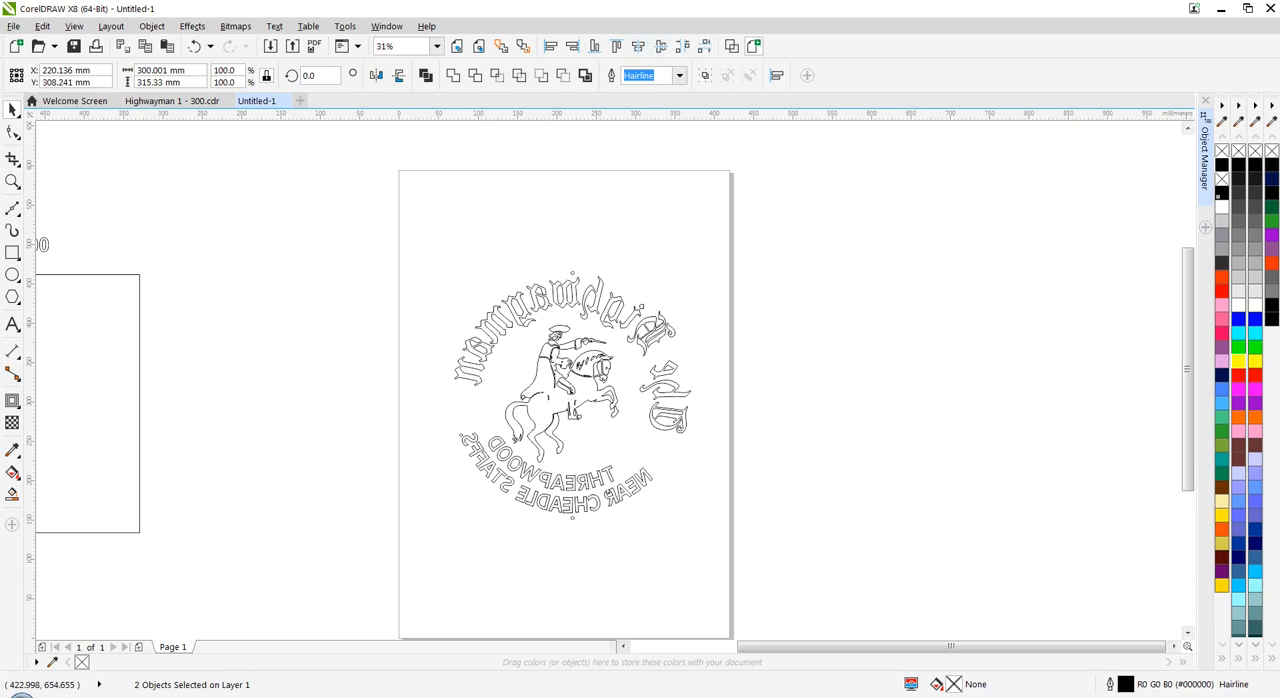
# Step: Select the mirrored logo together with its two centring dots
pyautogui.click(571, 393)
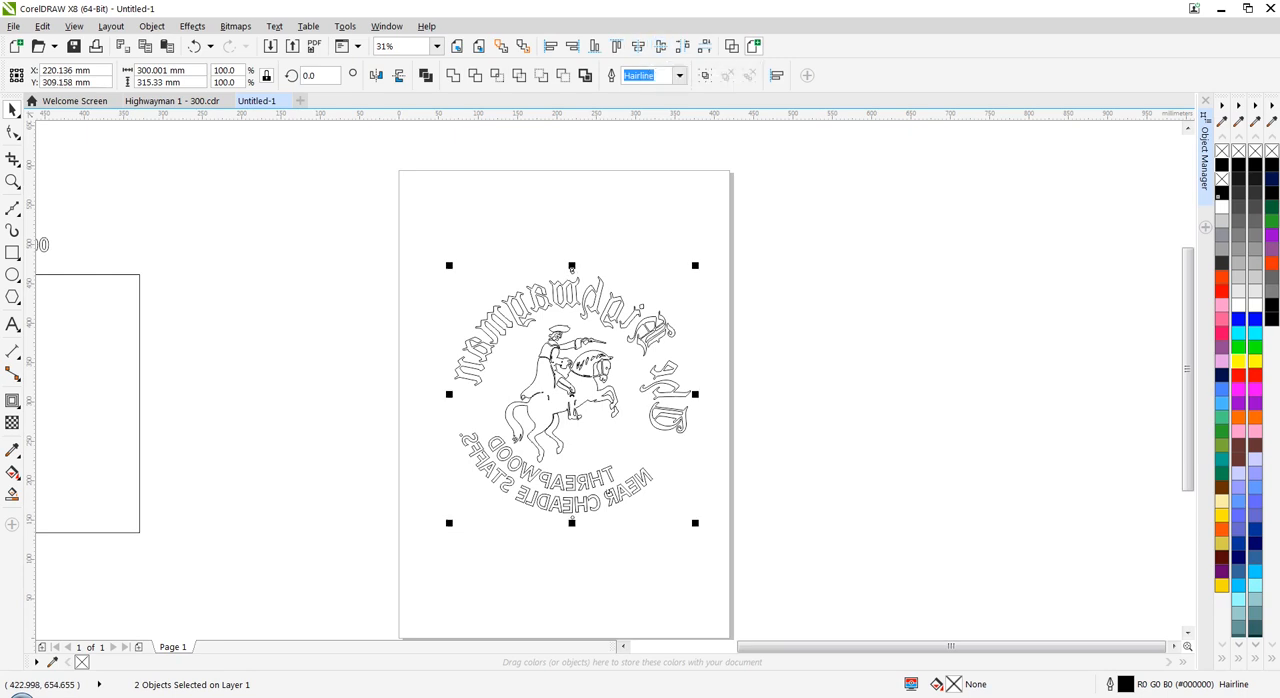
pyautogui.moveTo(571, 390)
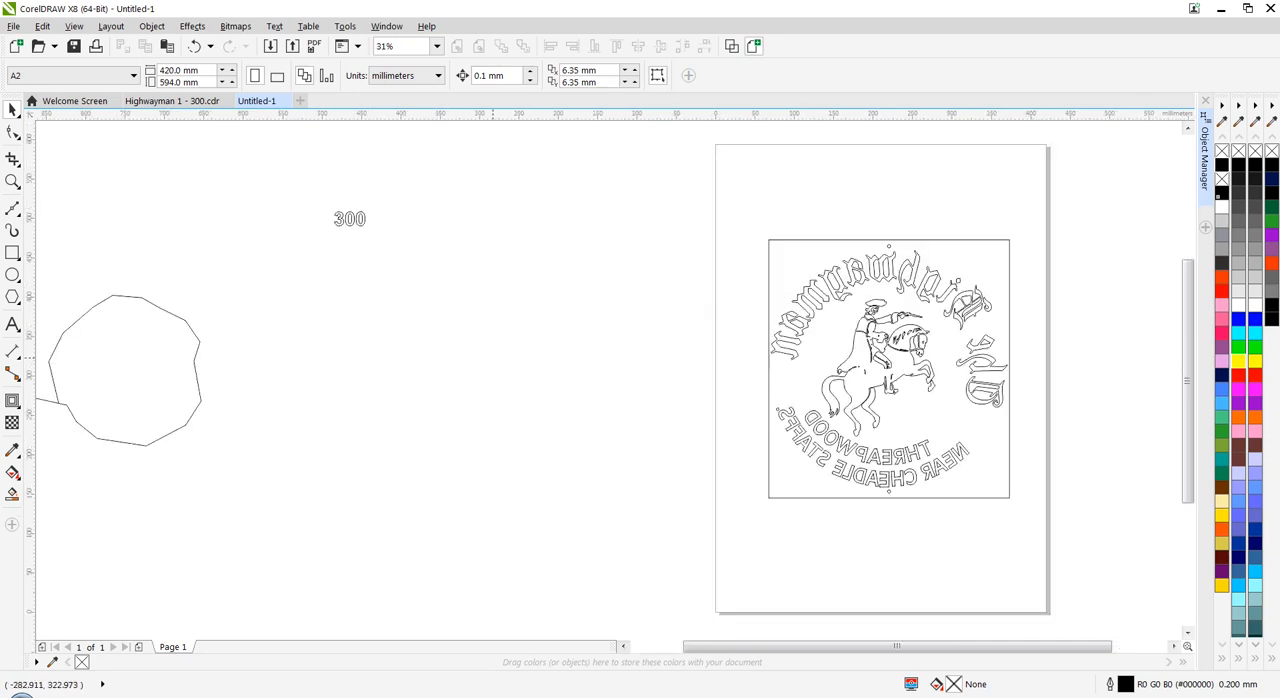
# Step: Move the octagon from the pasteboard into the lettering ring around the horse and rider
pyautogui.moveTo(201, 397); pyautogui.dragTo(463, 426)
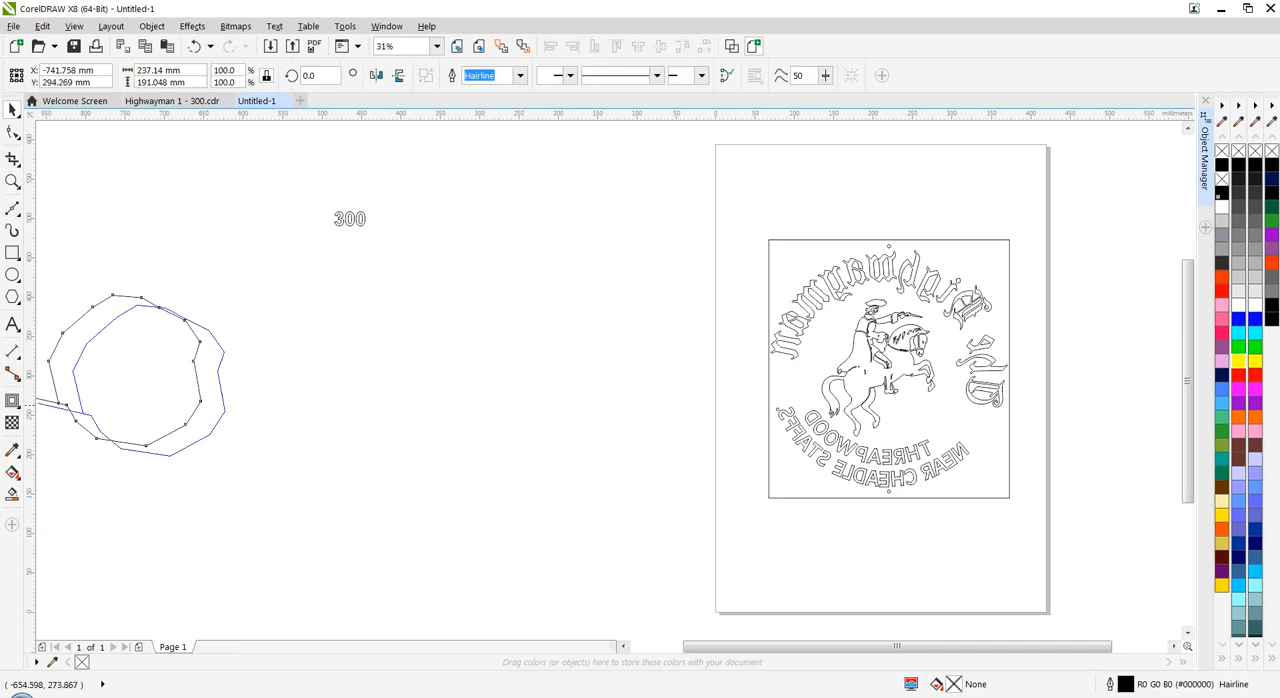
pyautogui.moveTo(135, 375); pyautogui.dragTo(700, 300)
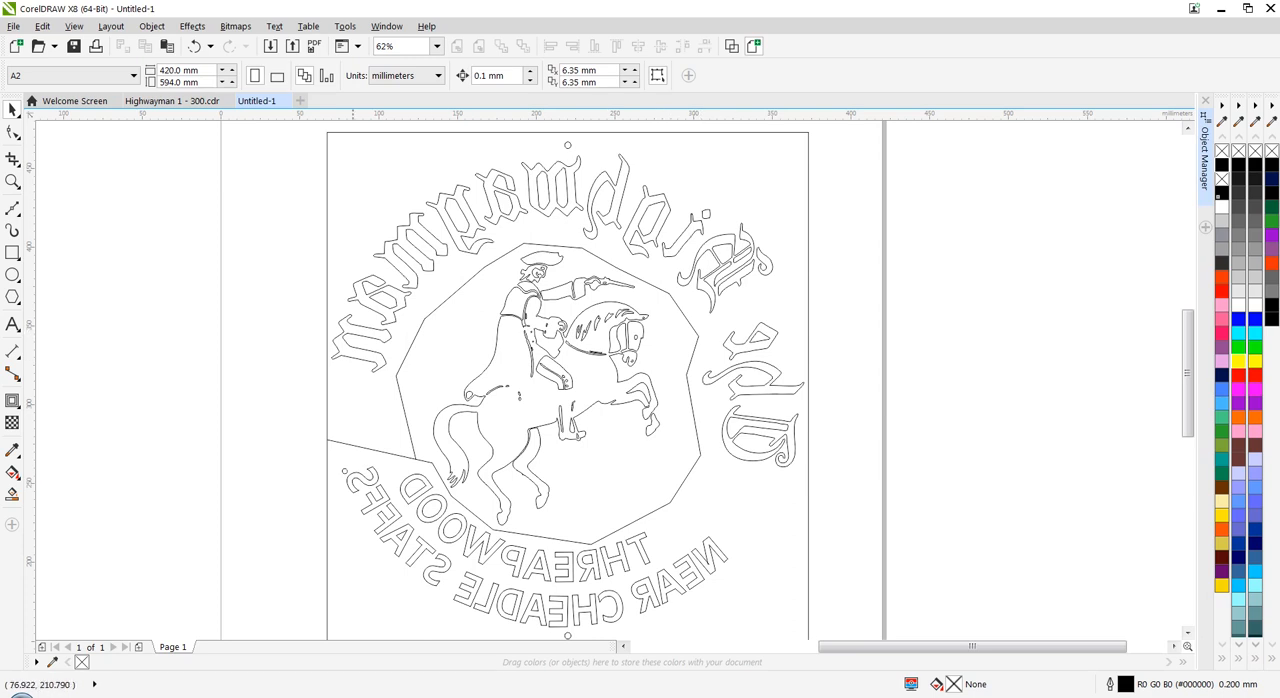
pyautogui.moveTo(567, 400)
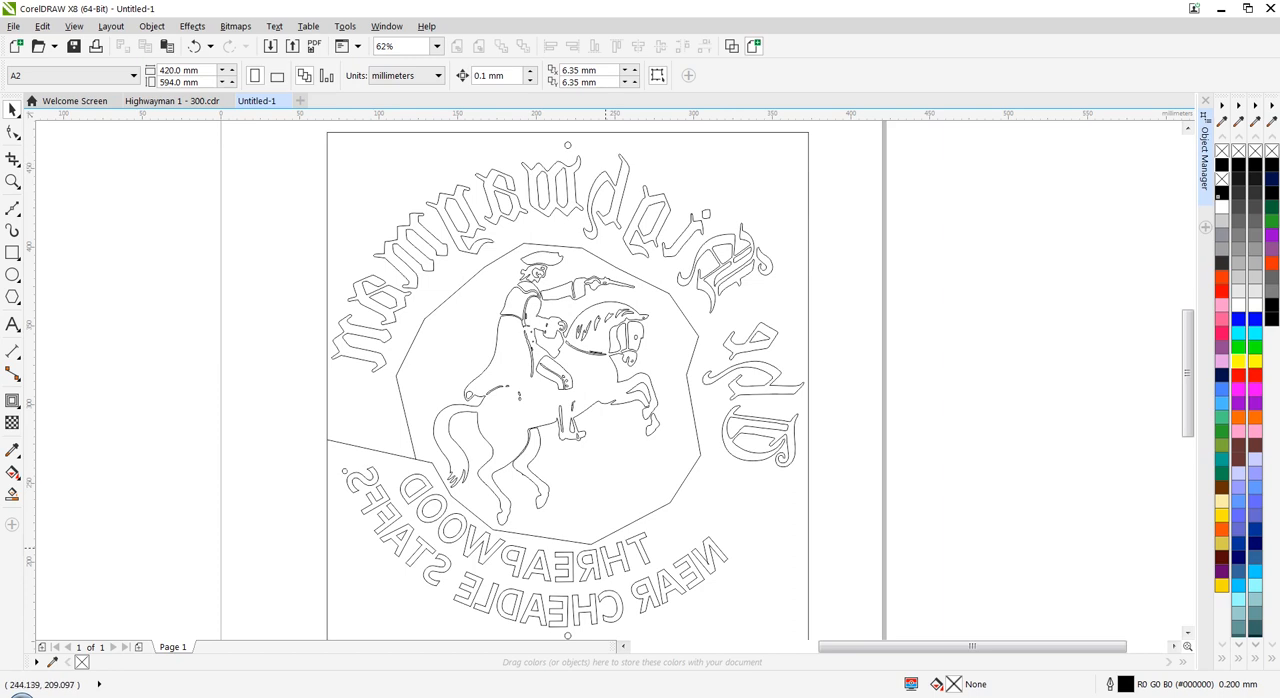
pyautogui.moveTo(568, 390)
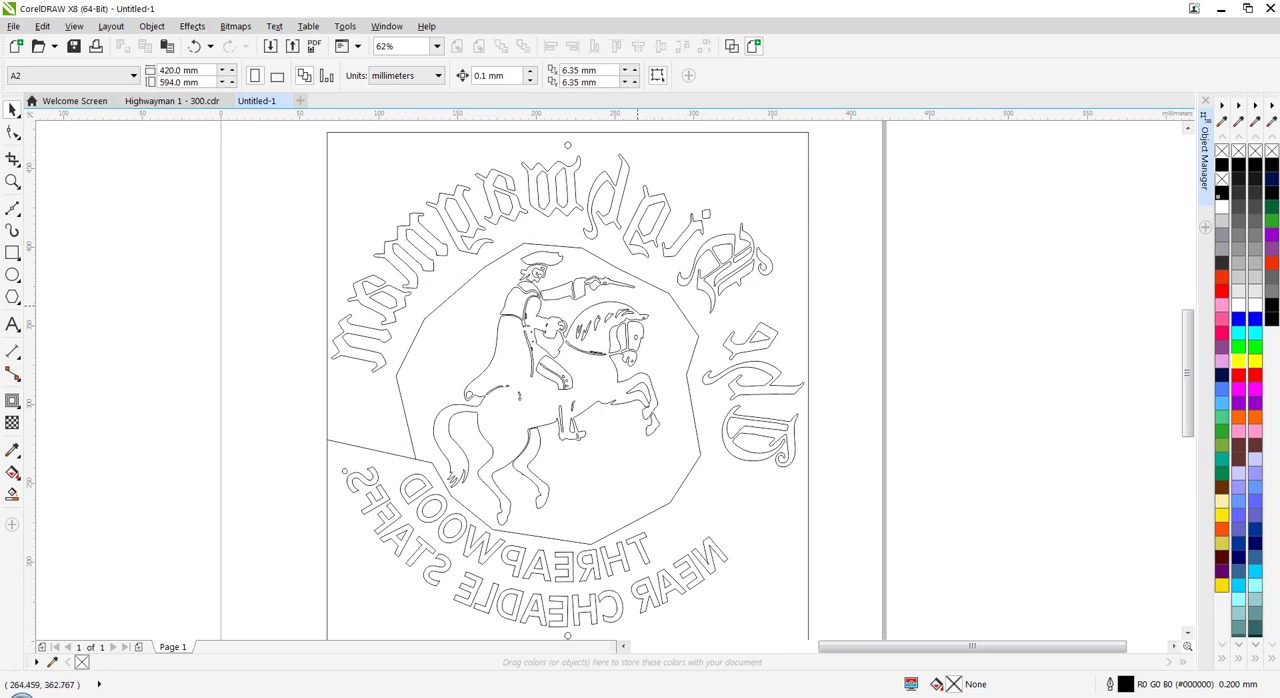